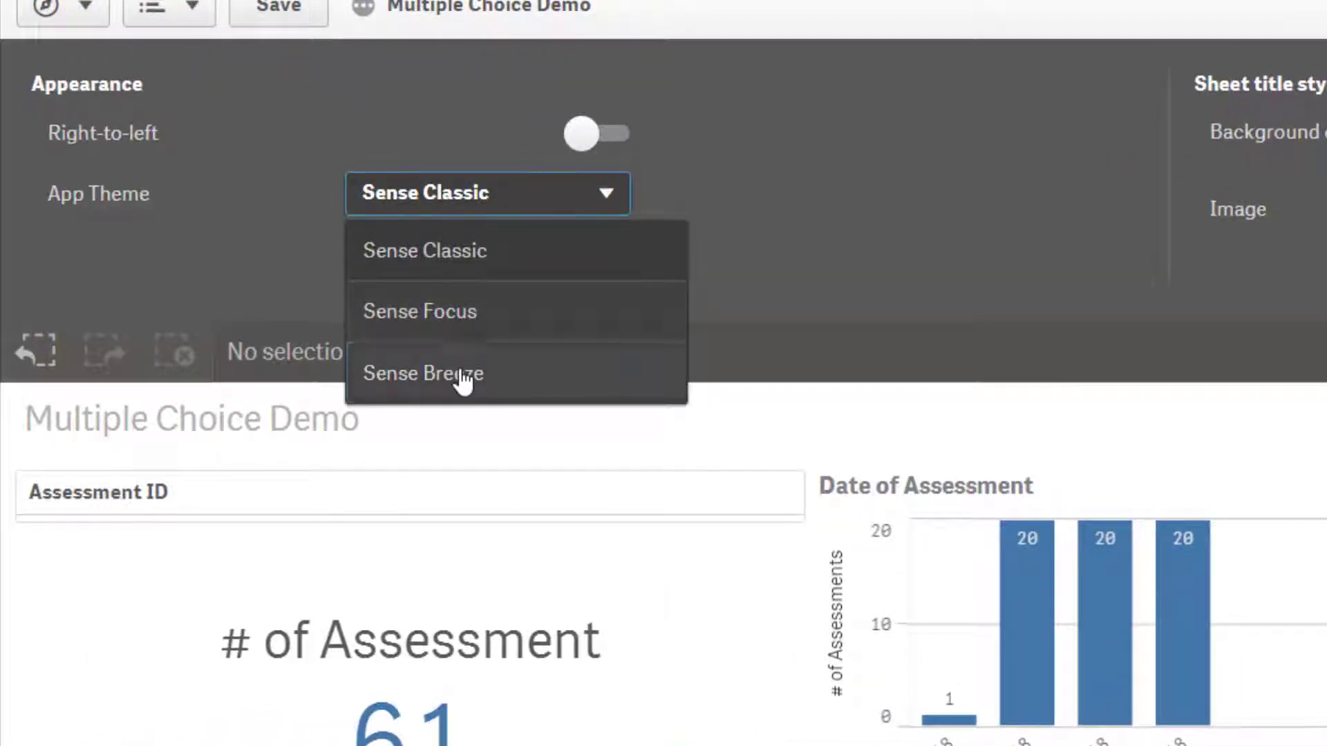
Apply the Sense Breeze app theme and dismiss the app options panel
click(423, 373)
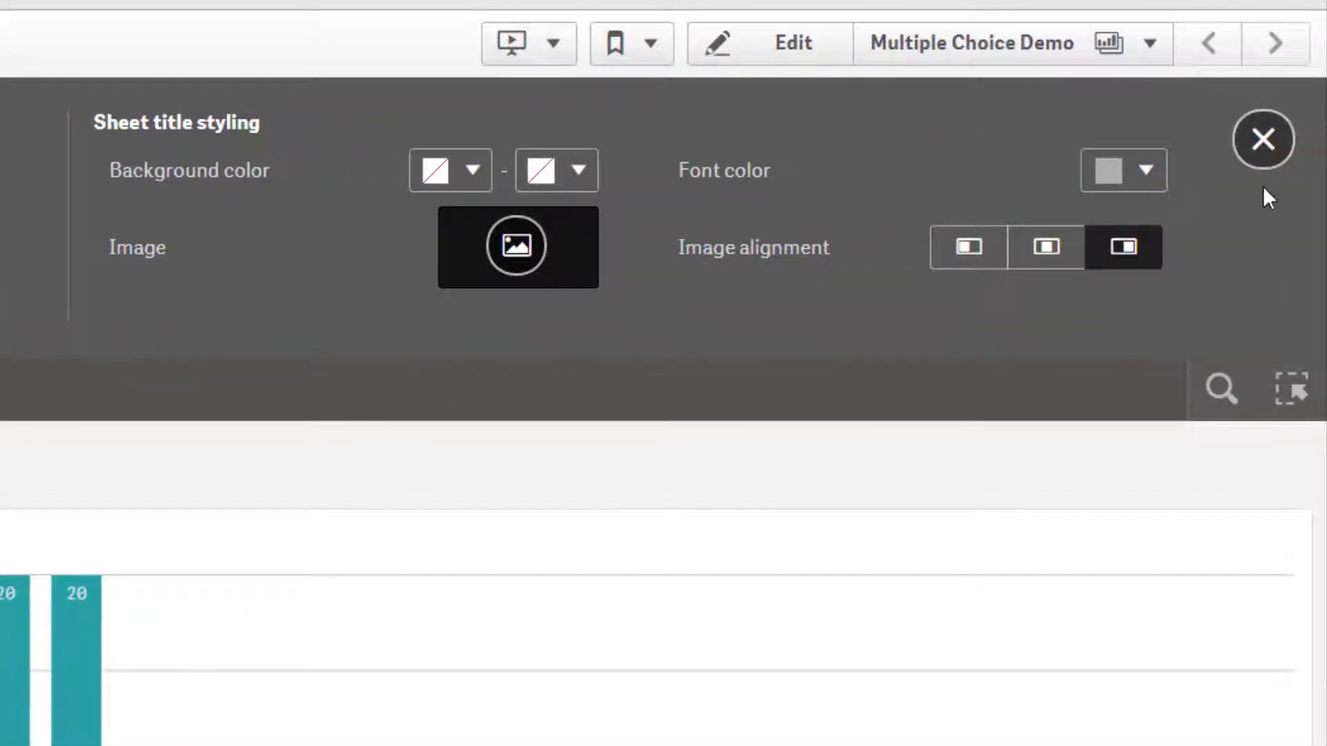
click(1262, 140)
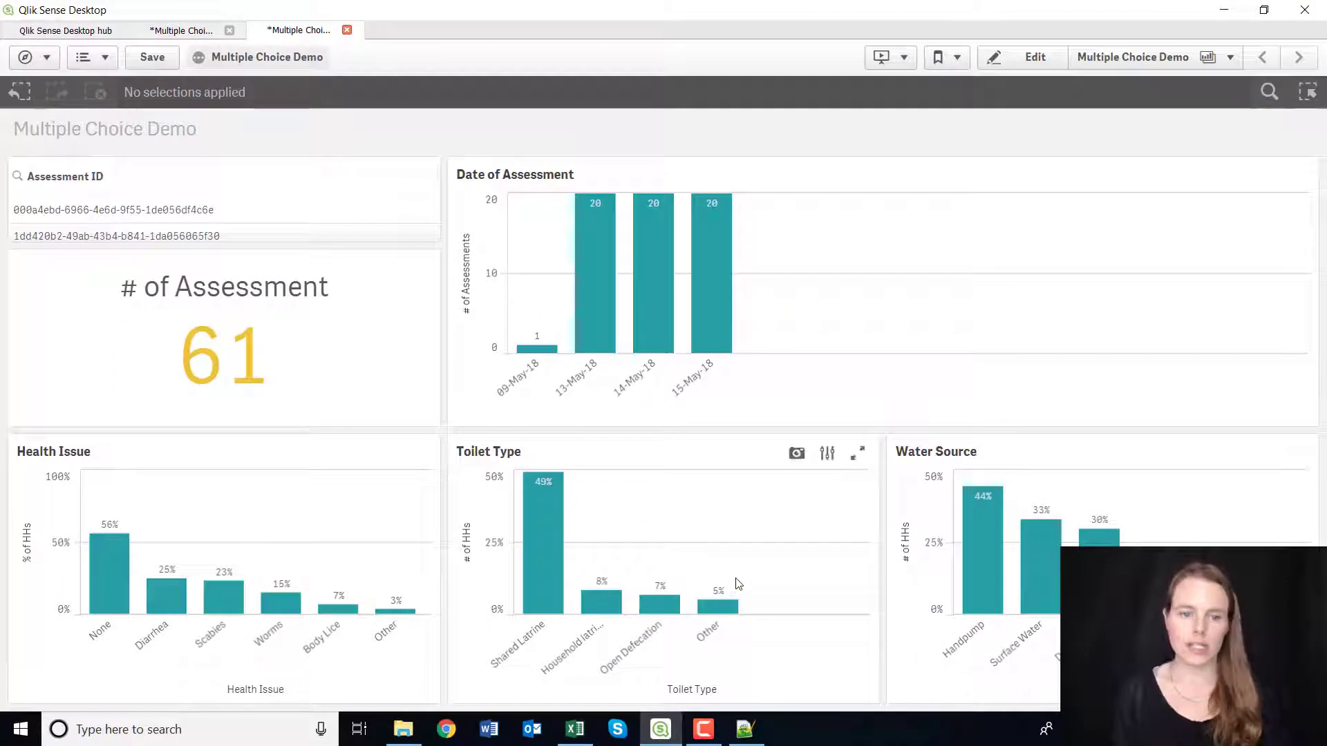
mouse_move(280, 427)
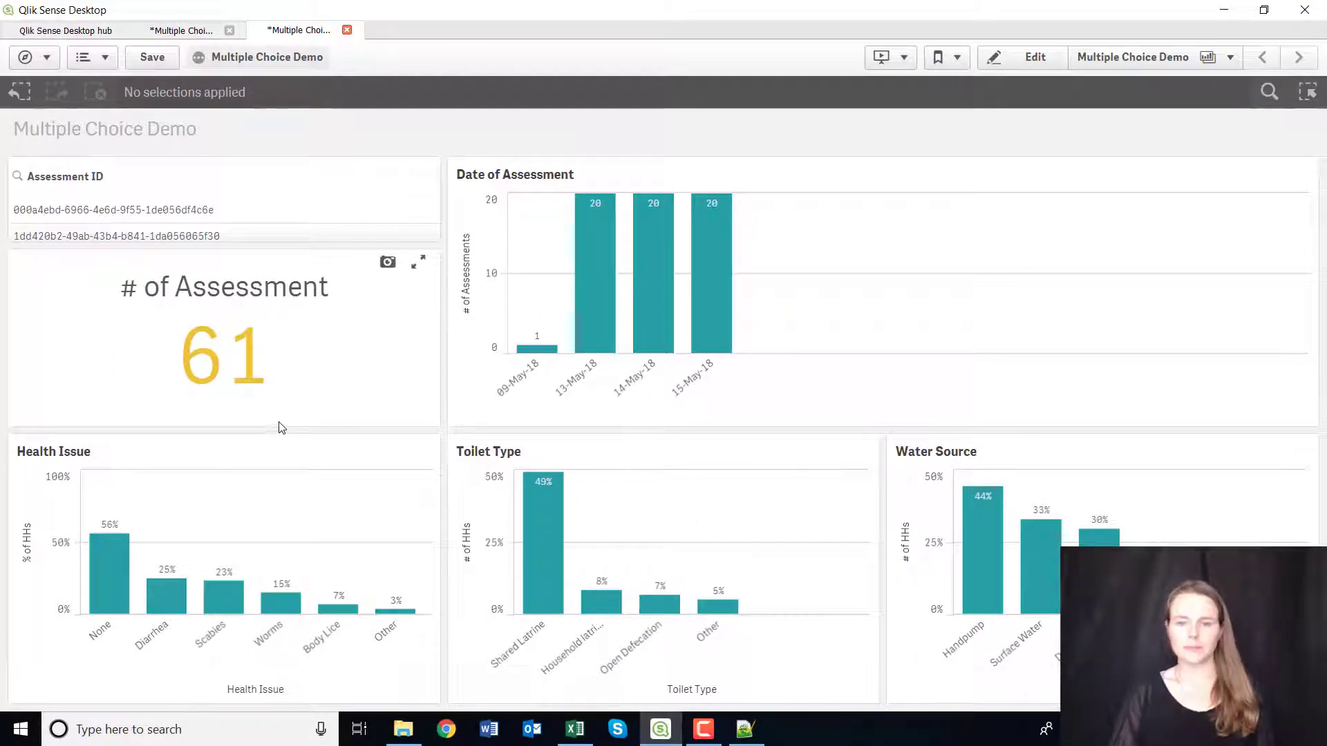
mouse_move(1034, 57)
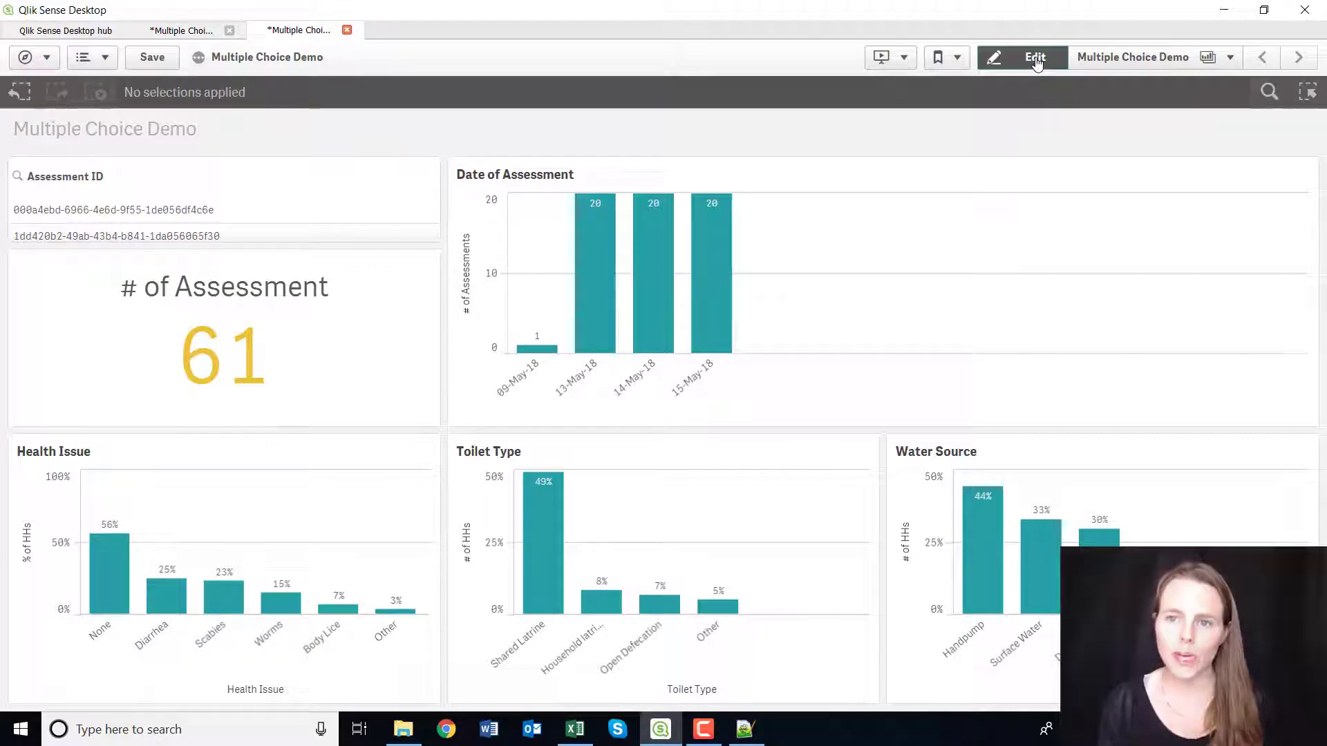
Rearrange the sheet so the Assessment ID filter fills the top-left with the KPI beside it
click(1034, 57)
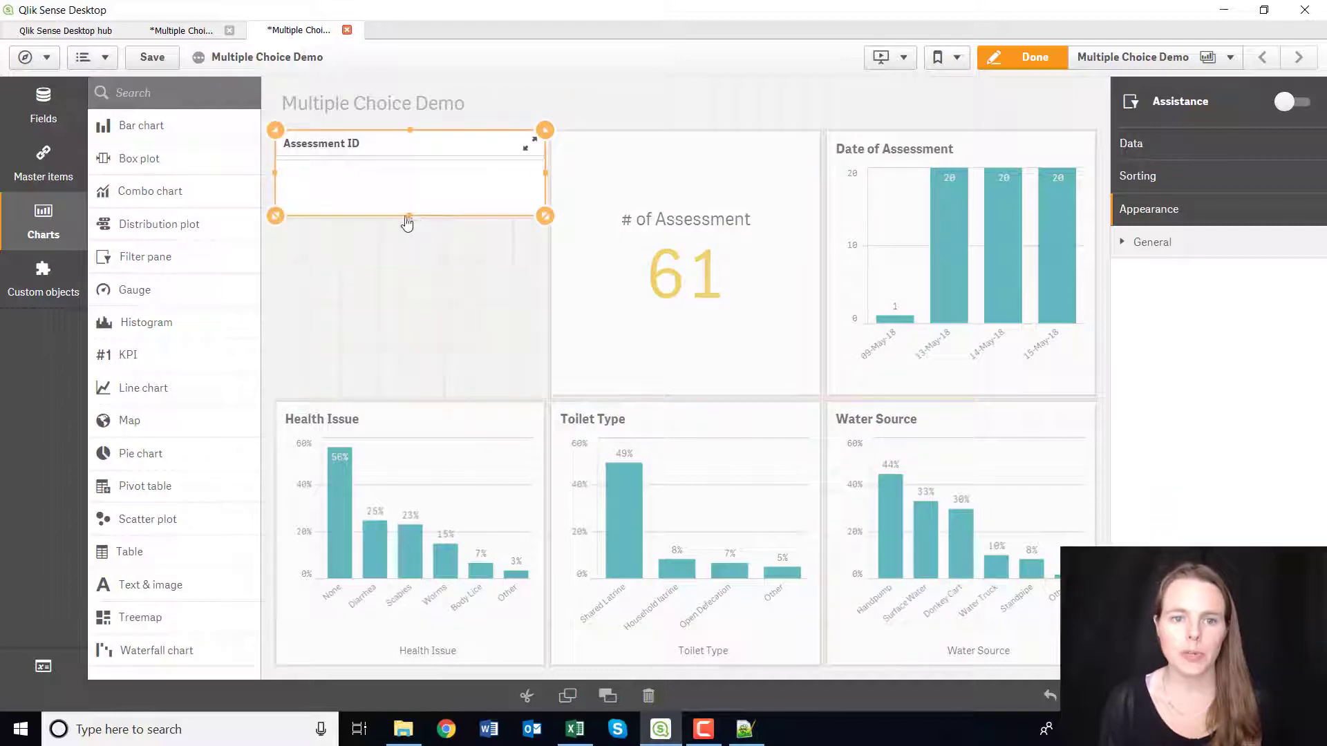
click(1020, 57)
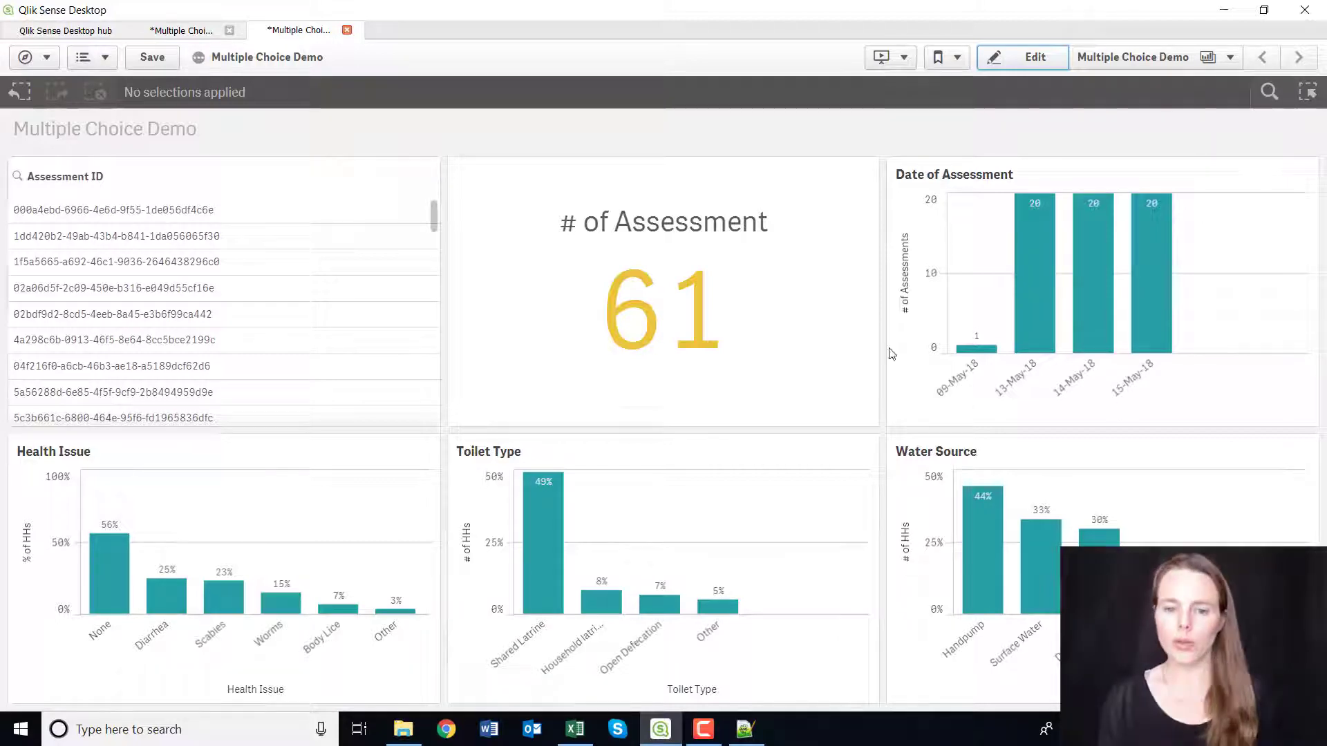
mouse_move(961, 433)
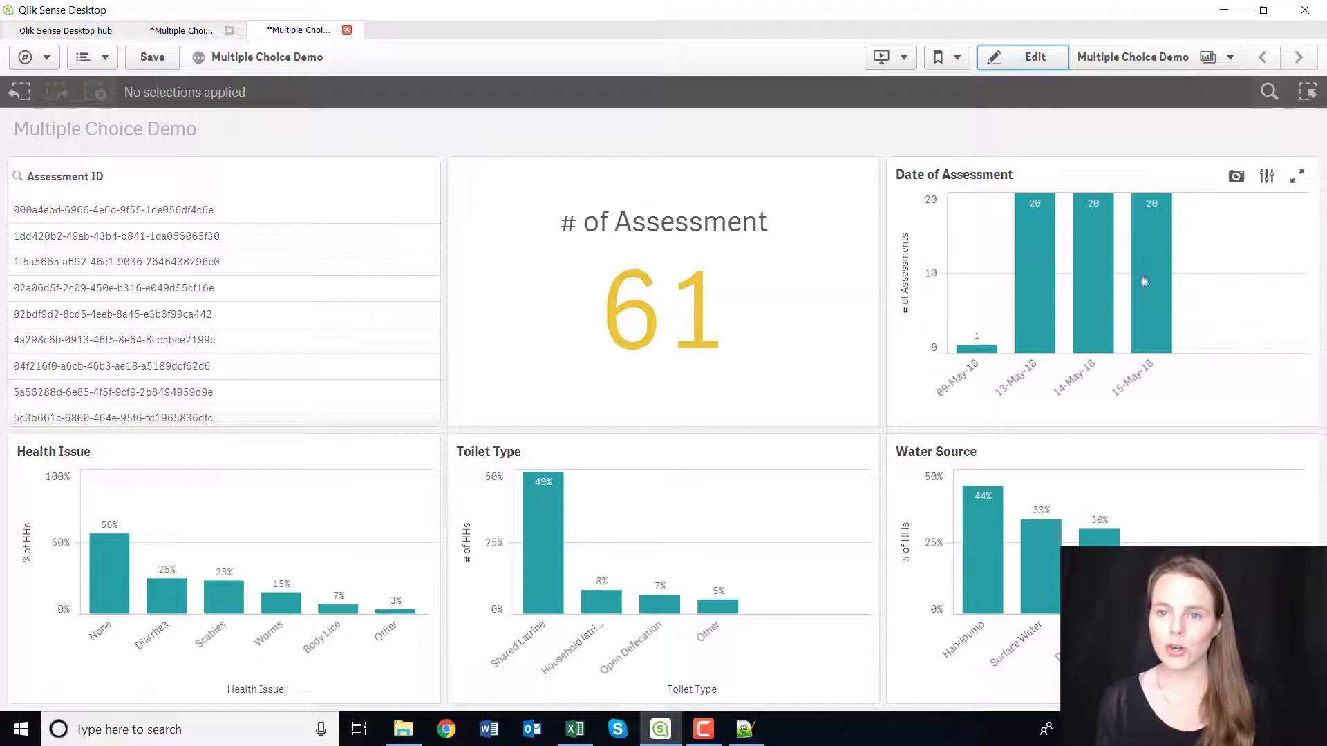
mouse_move(1070, 101)
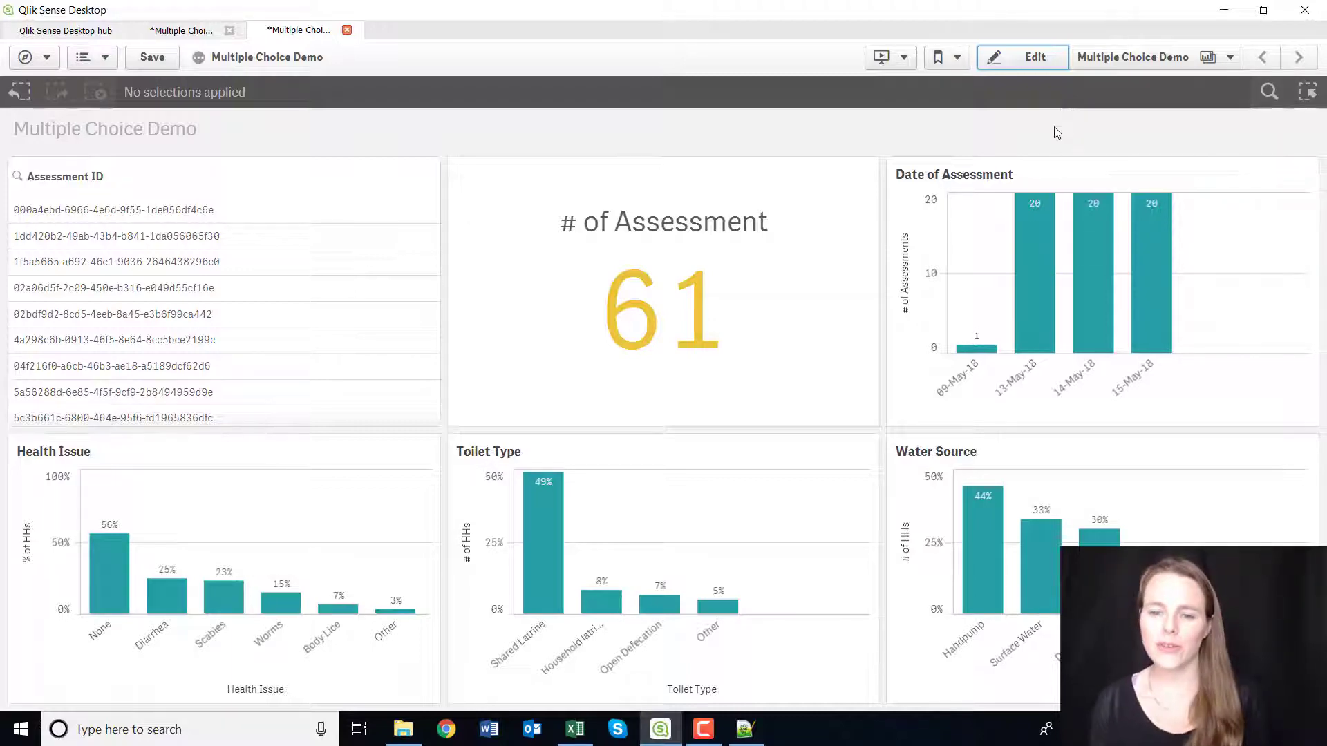
mouse_move(1041, 318)
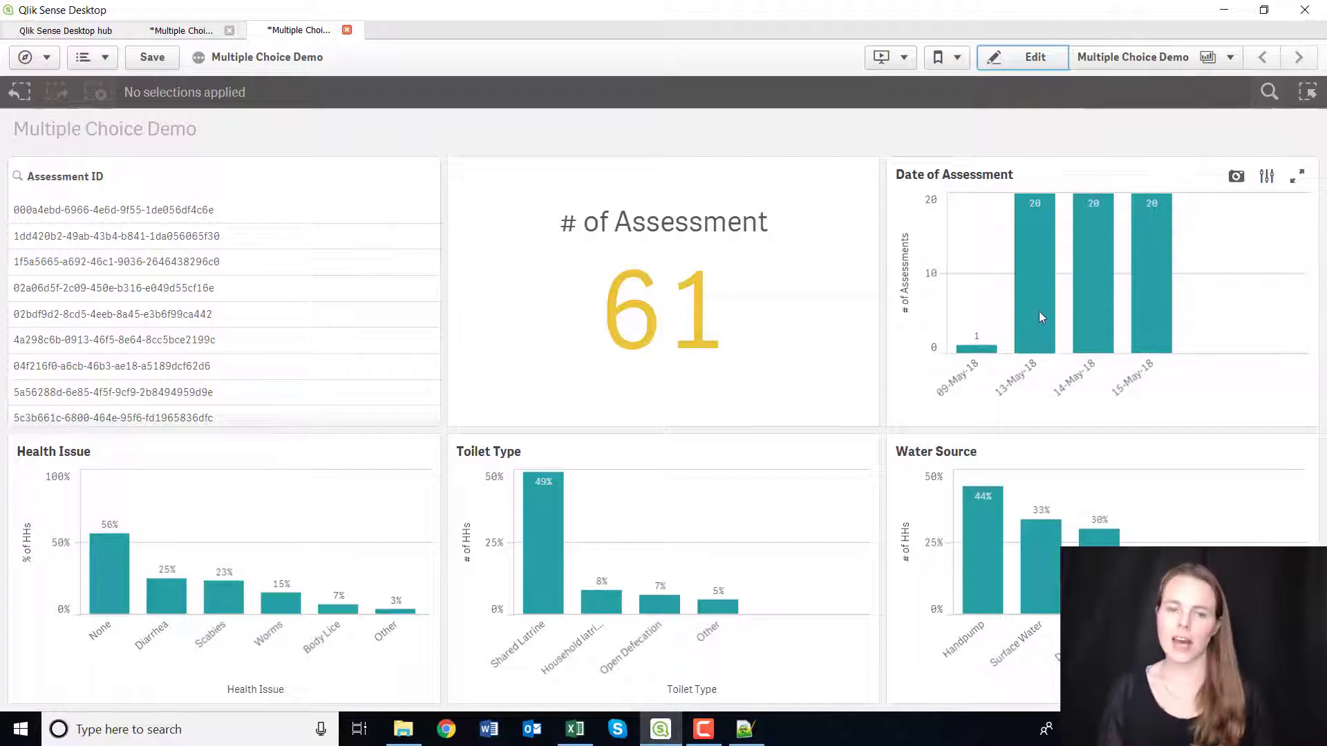